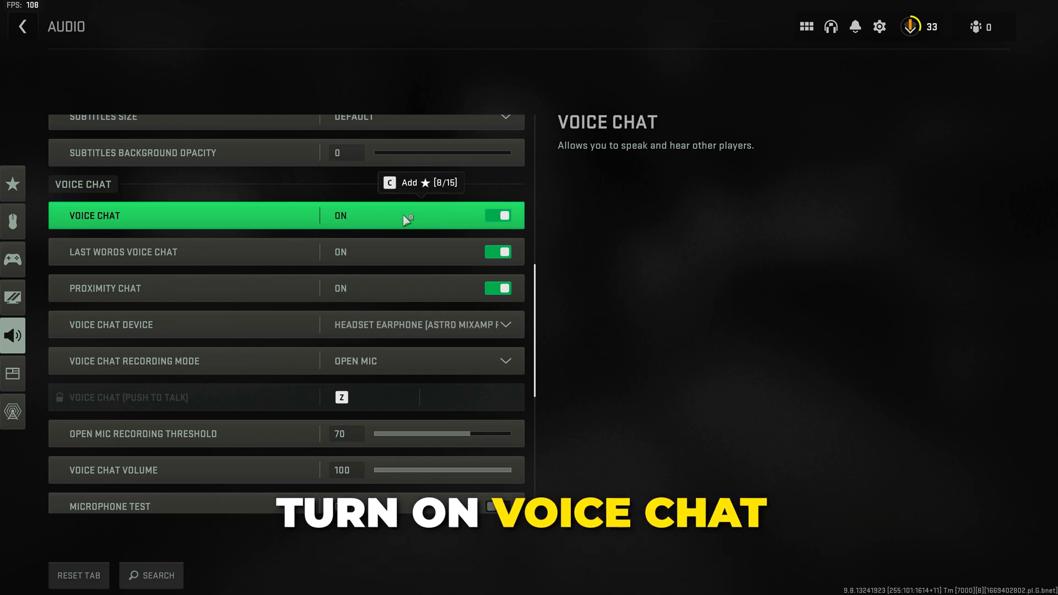
{"action": "mouse_move", "coordinate": [366, 292]}
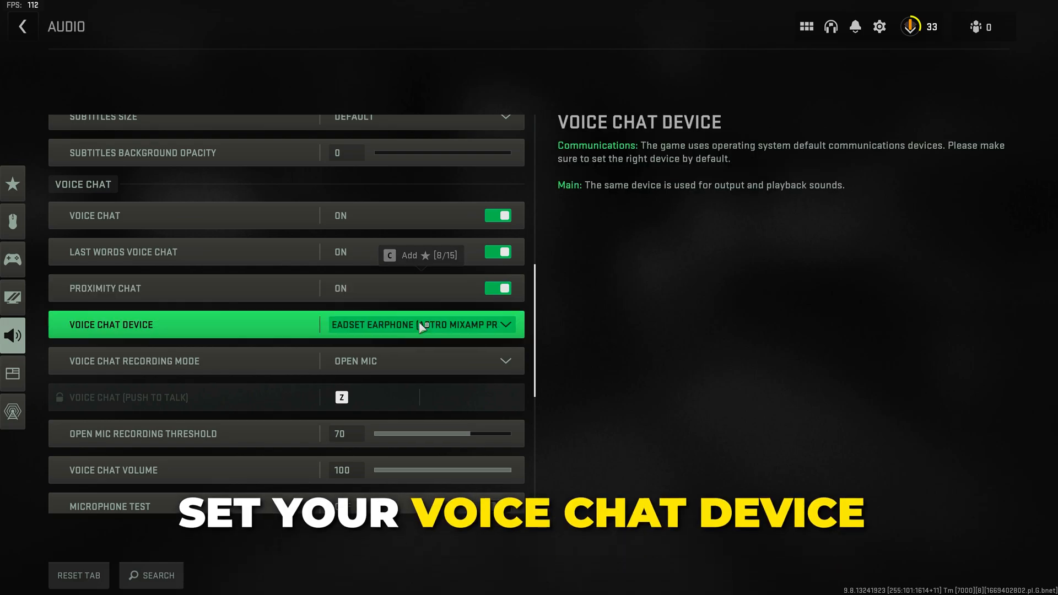
- Set the Microphone Device to Microphone (AT2020USB+) instead of the default system device
{"action": "left_click", "coordinate": [420, 324]}
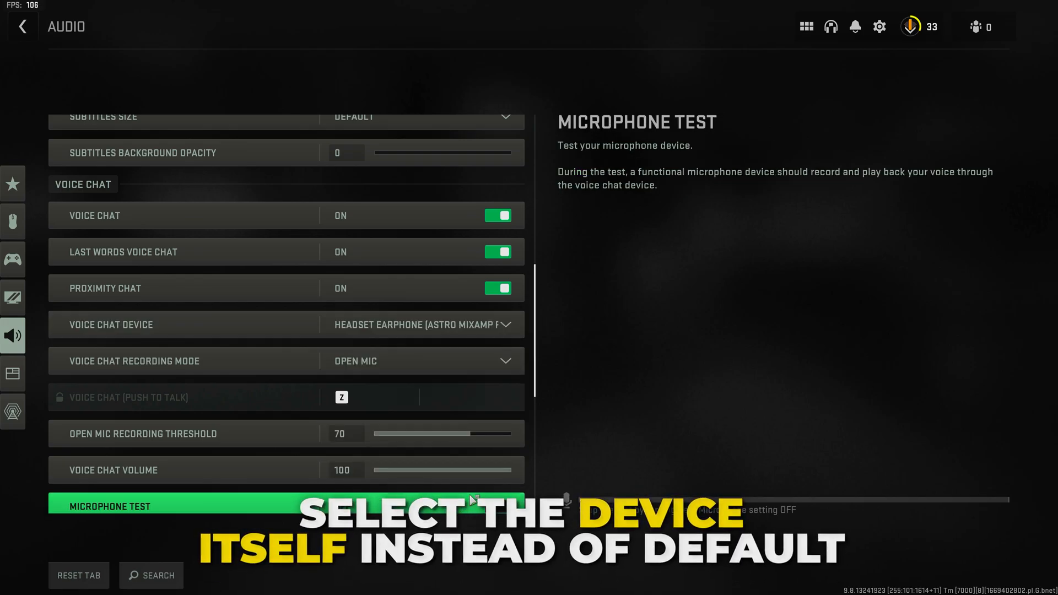
{"action": "mouse_move", "coordinate": [479, 330]}
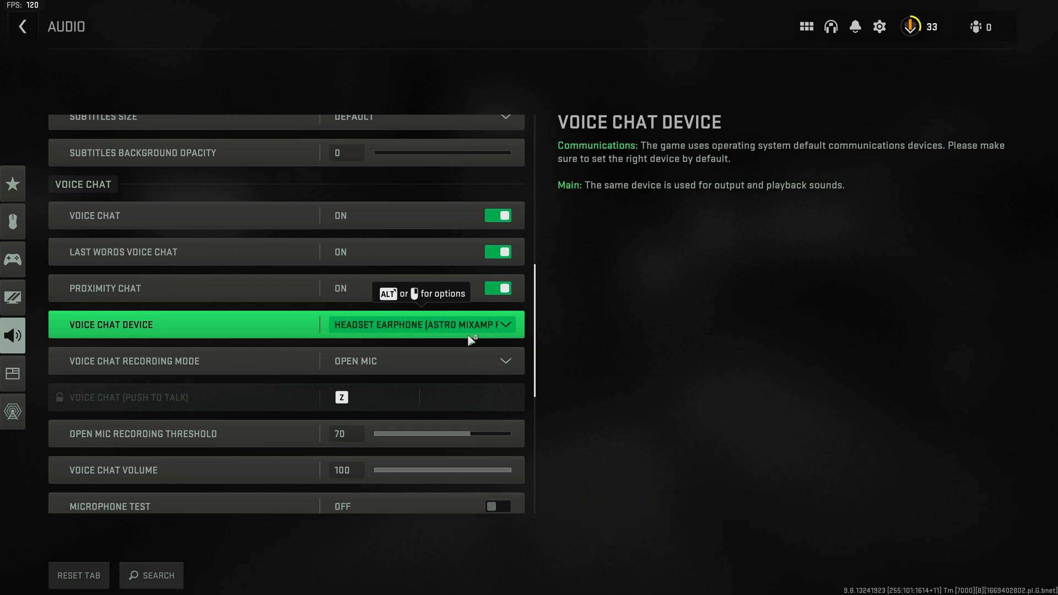
{"action": "scroll", "scroll_direction": "down", "scroll_amount": 3}
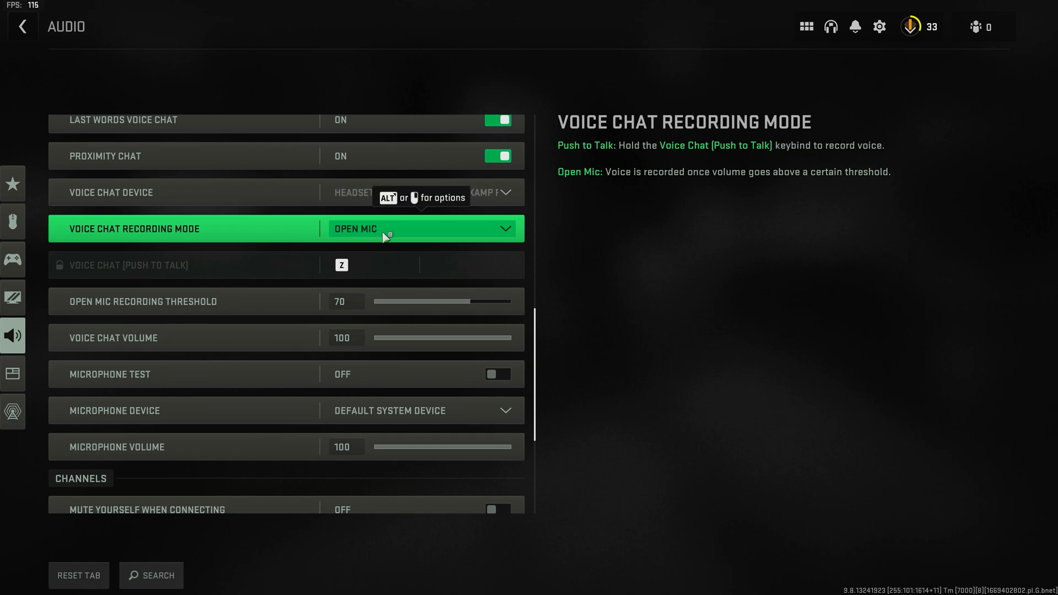
{"action": "left_click", "coordinate": [421, 229]}
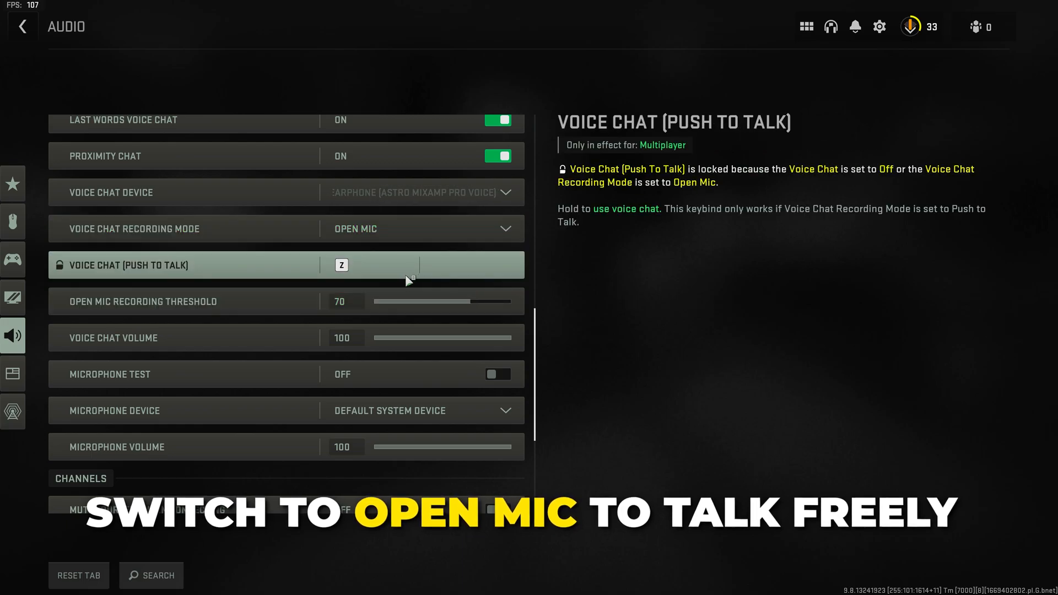
{"action": "mouse_move", "coordinate": [448, 302]}
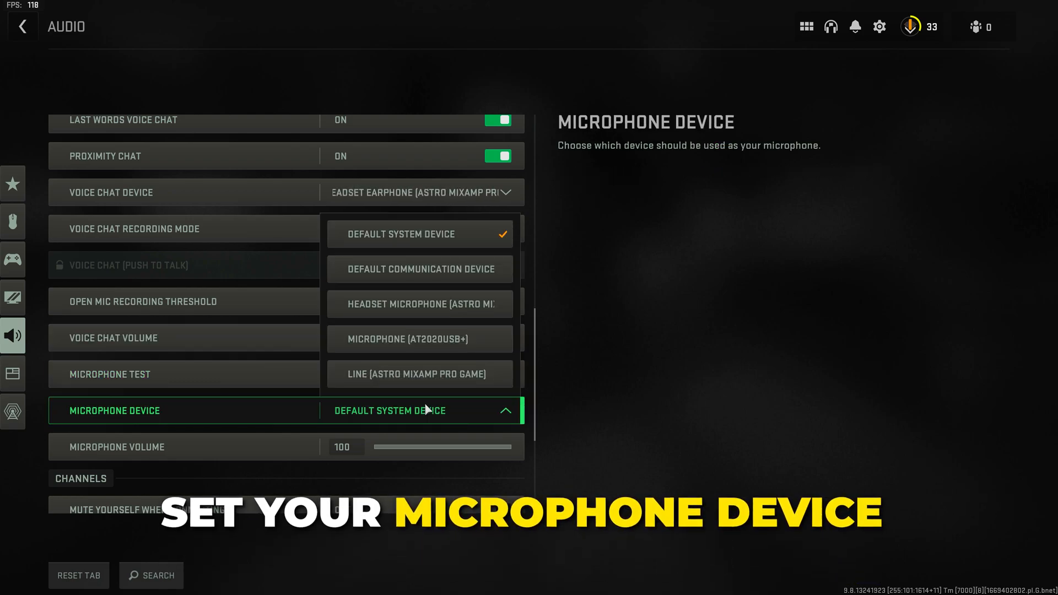
{"action": "mouse_move", "coordinate": [406, 345]}
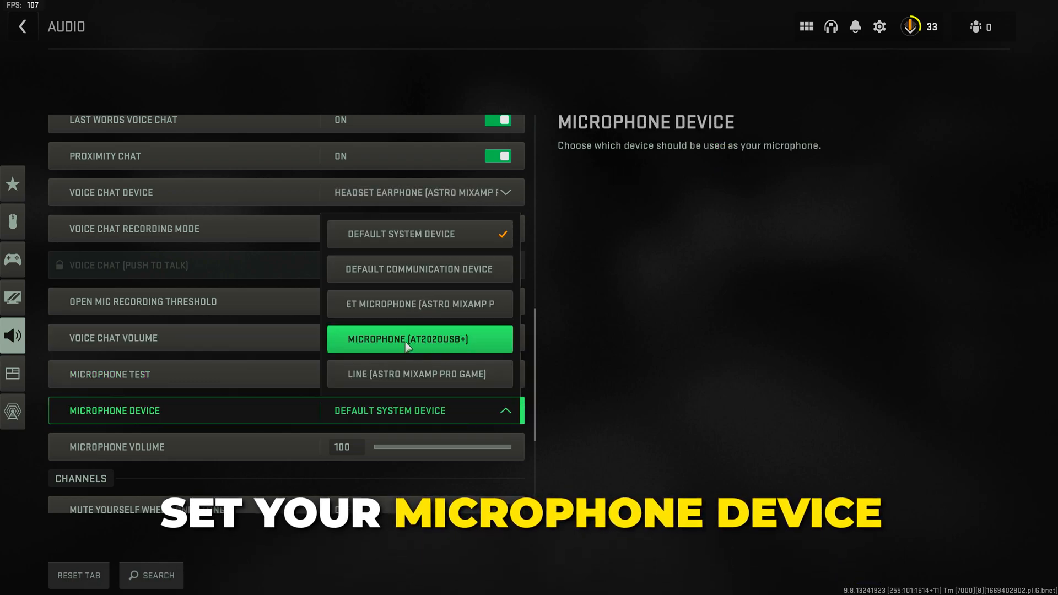
{"action": "left_click", "coordinate": [420, 339]}
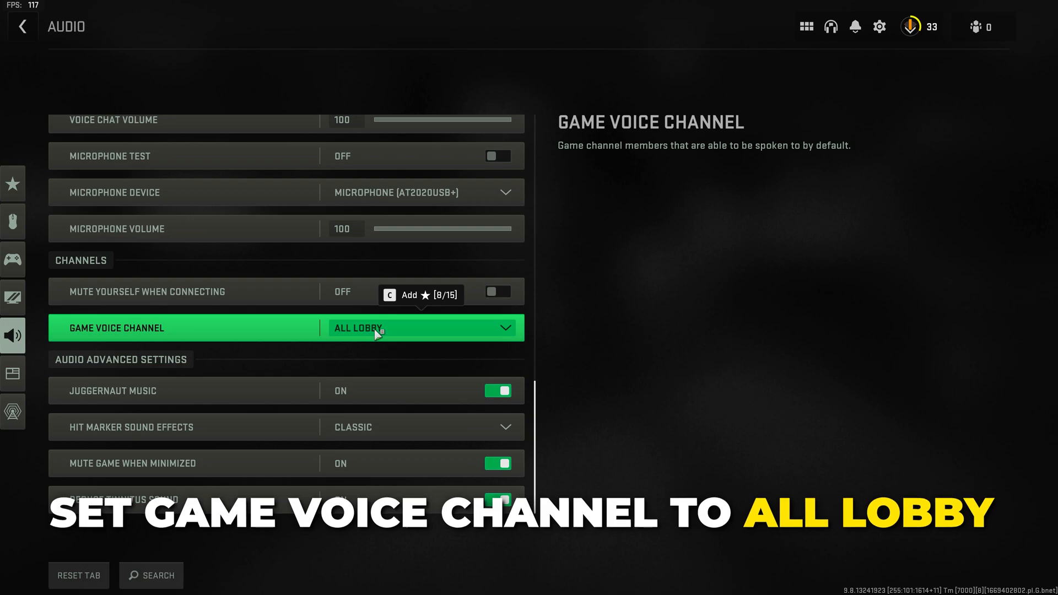
- Switch to the Account & Network settings page from the left sidebar
{"action": "left_click", "coordinate": [13, 407]}
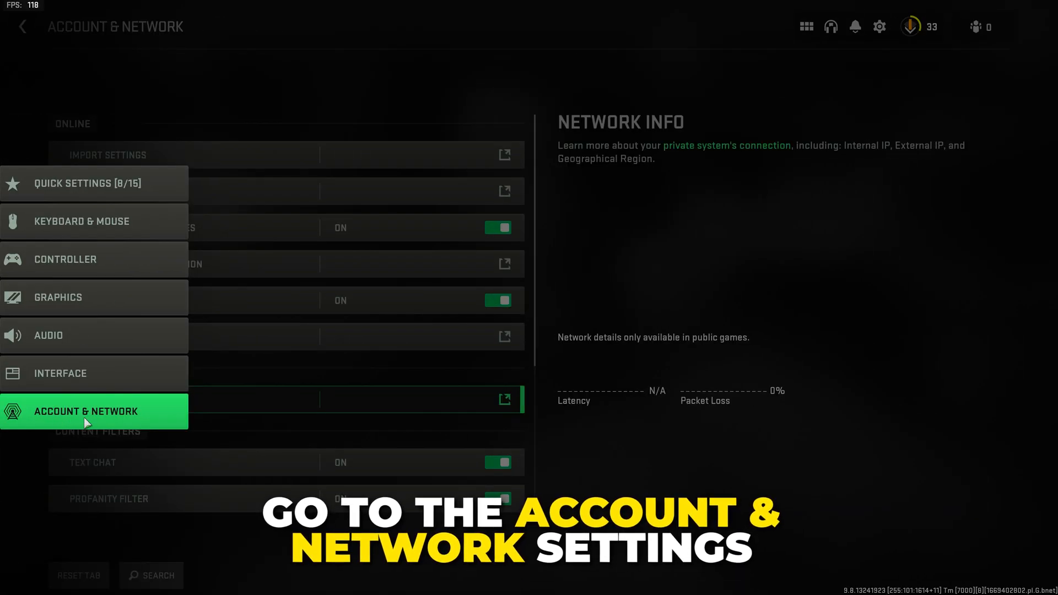